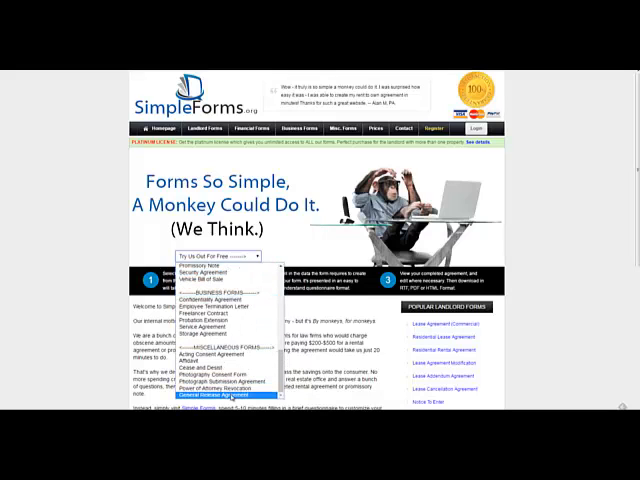
- Choose General Release Agreement from the forms dropdown list
click(204, 396)
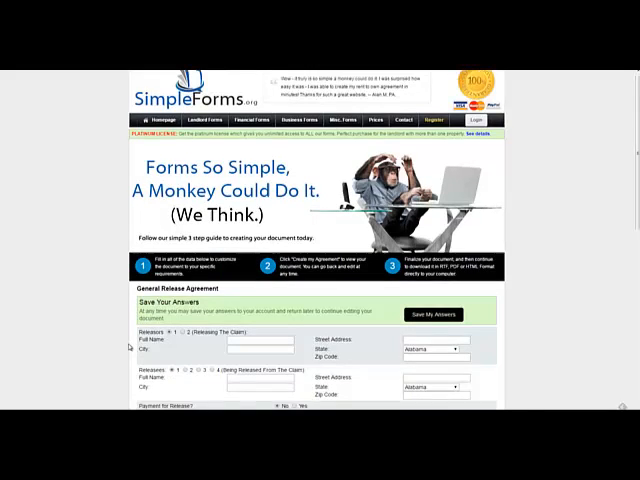
- Answer Yes to payment for release and to additional details, enter 'Additonal det', and create the agreement preview
scroll(down, 3)
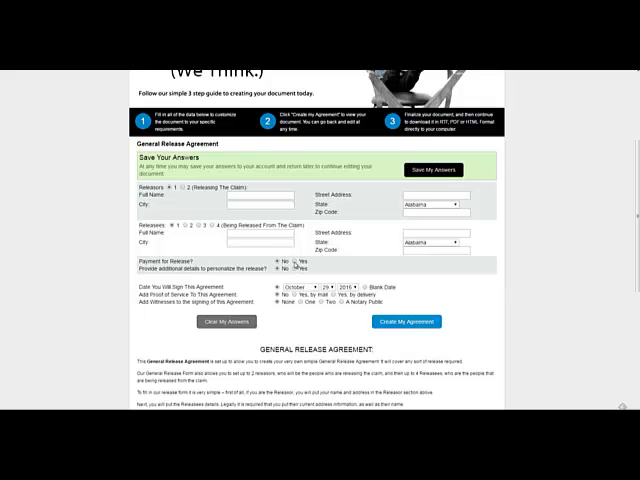
click(306, 264)
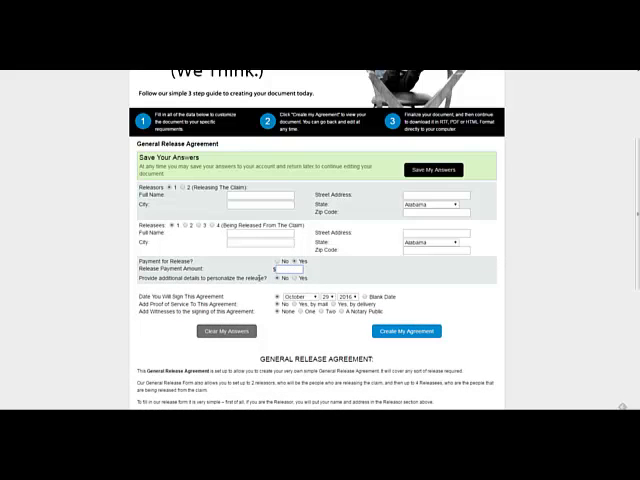
click(286, 278)
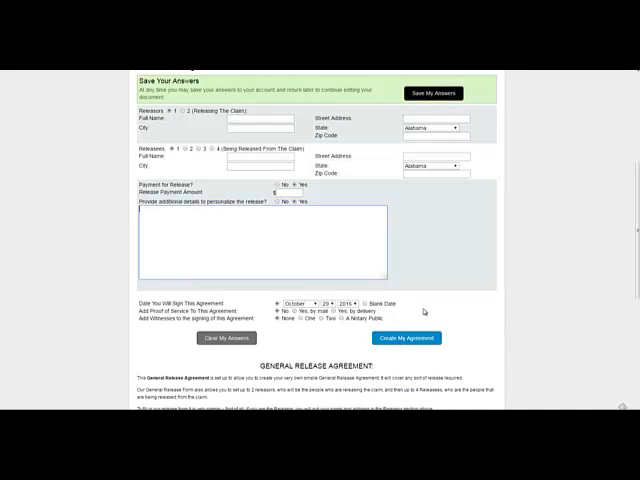
text(Additonal details)
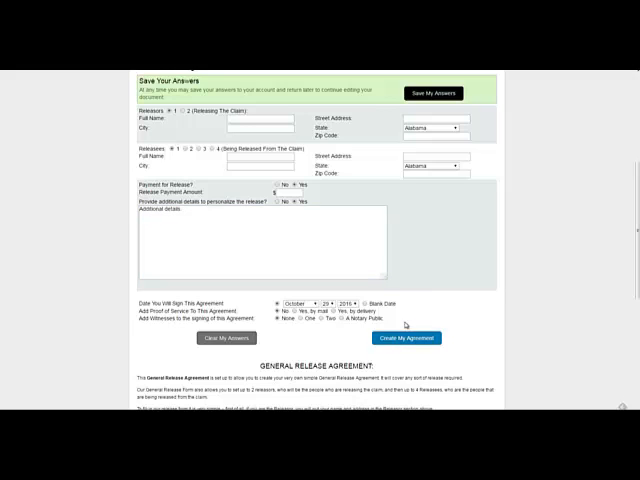
click(406, 338)
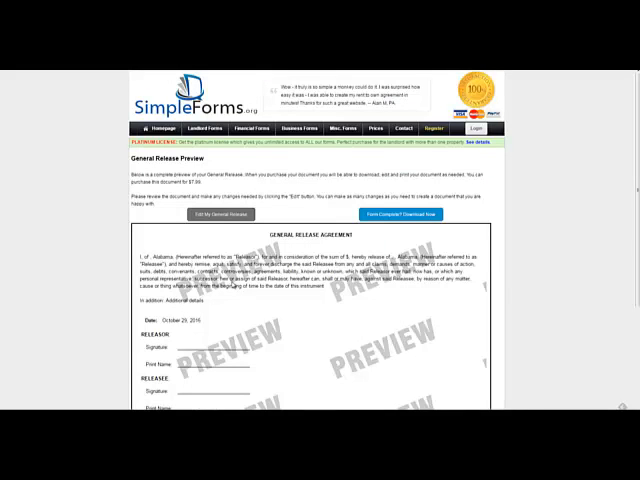
- Scroll through the watermarked agreement preview down to the releasor and releasee signature sections
scroll(down, 3)
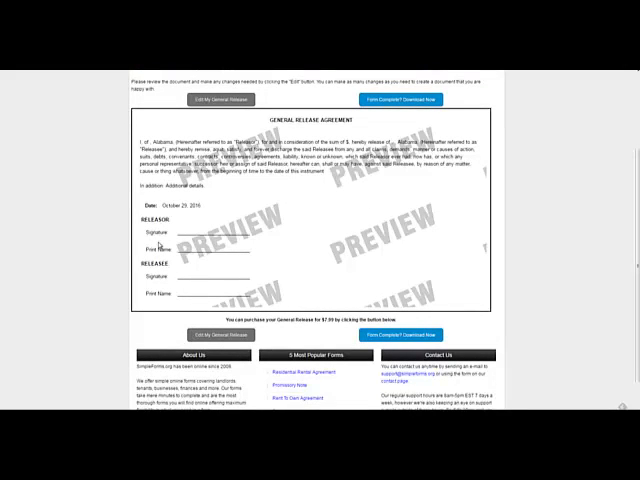
mouse_move(228, 264)
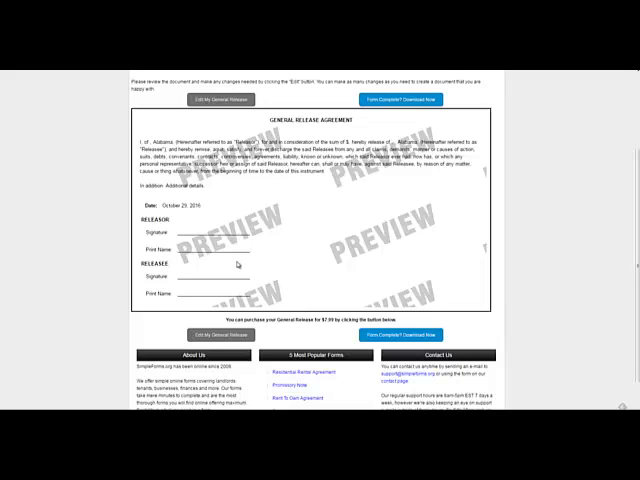
mouse_move(310, 272)
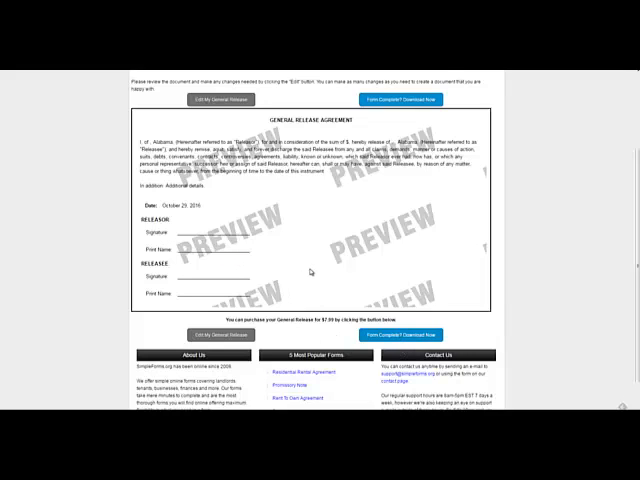
scroll(up, 3)
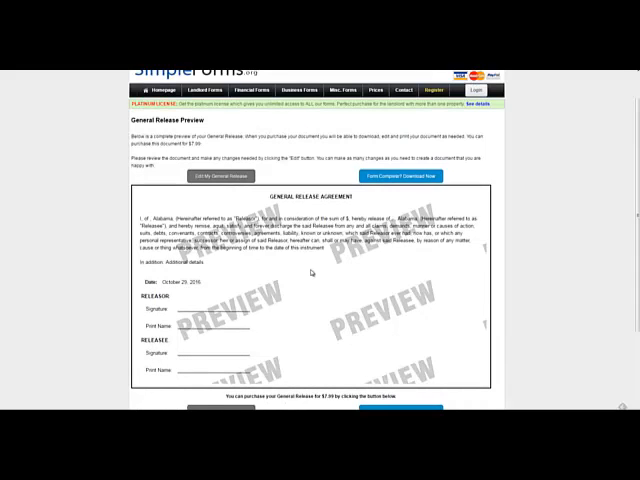
scroll(down, 3)
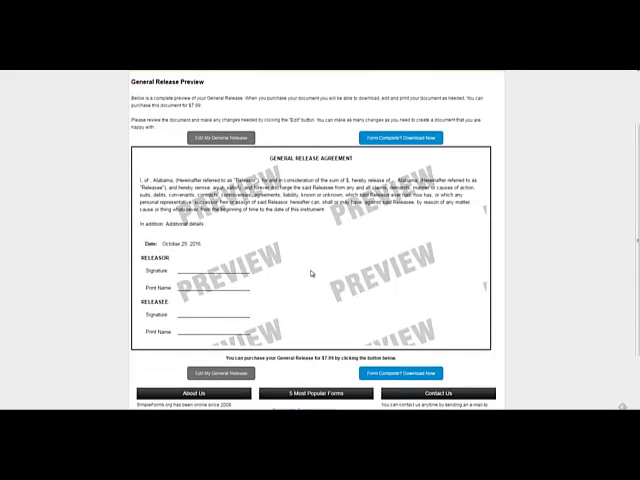